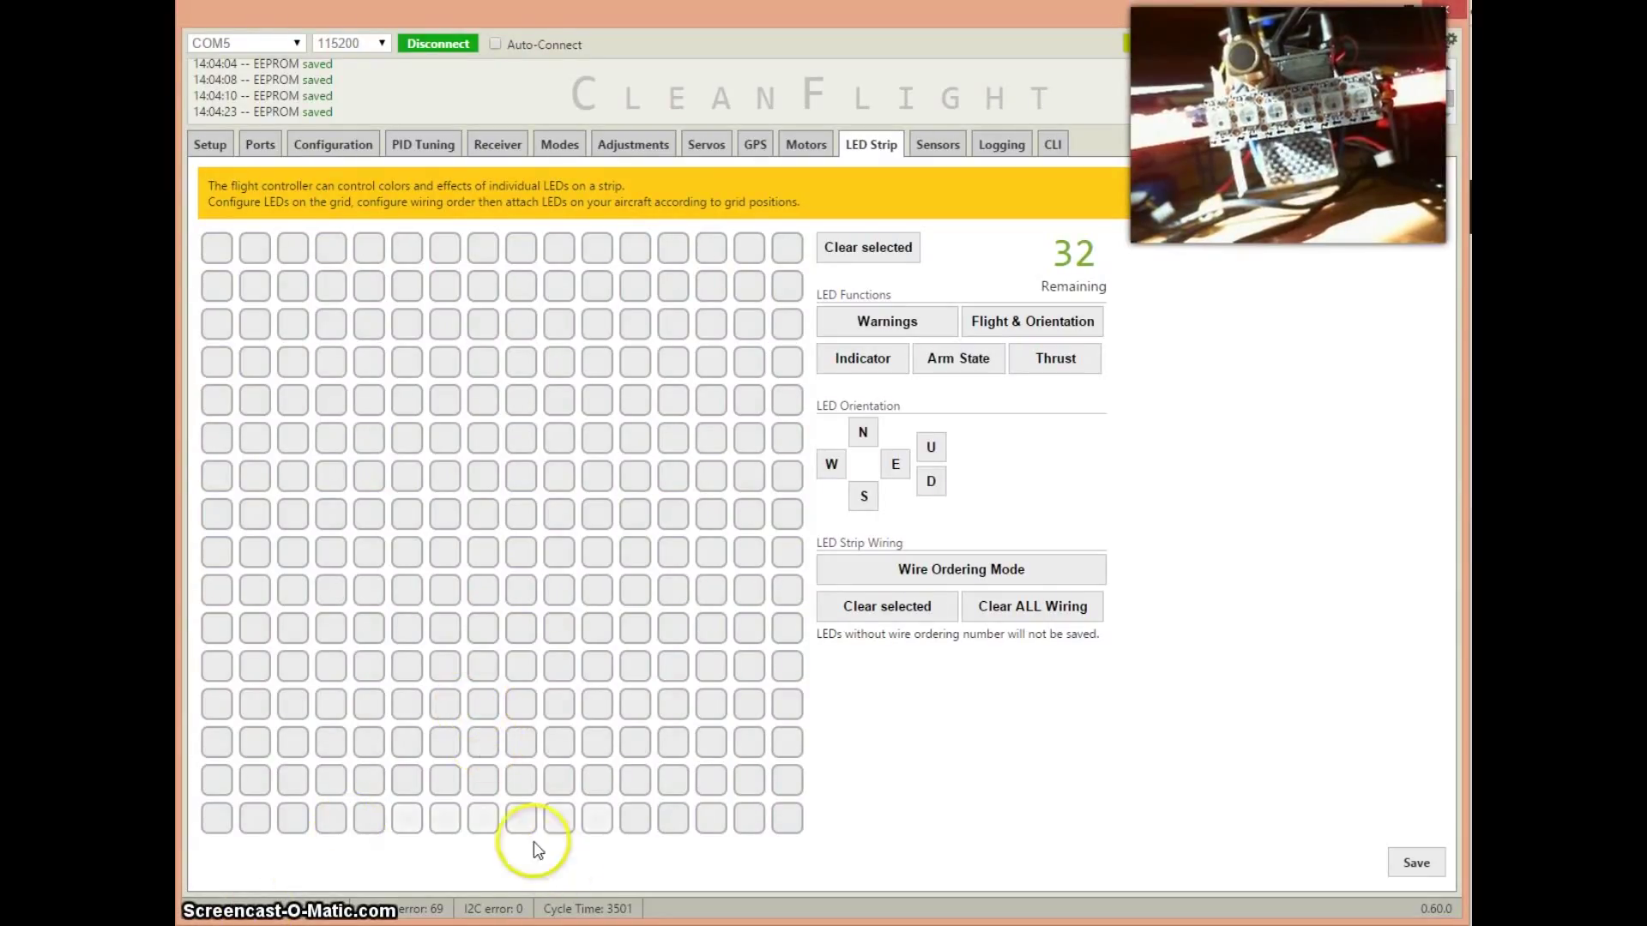
mouse_move(501, 833)
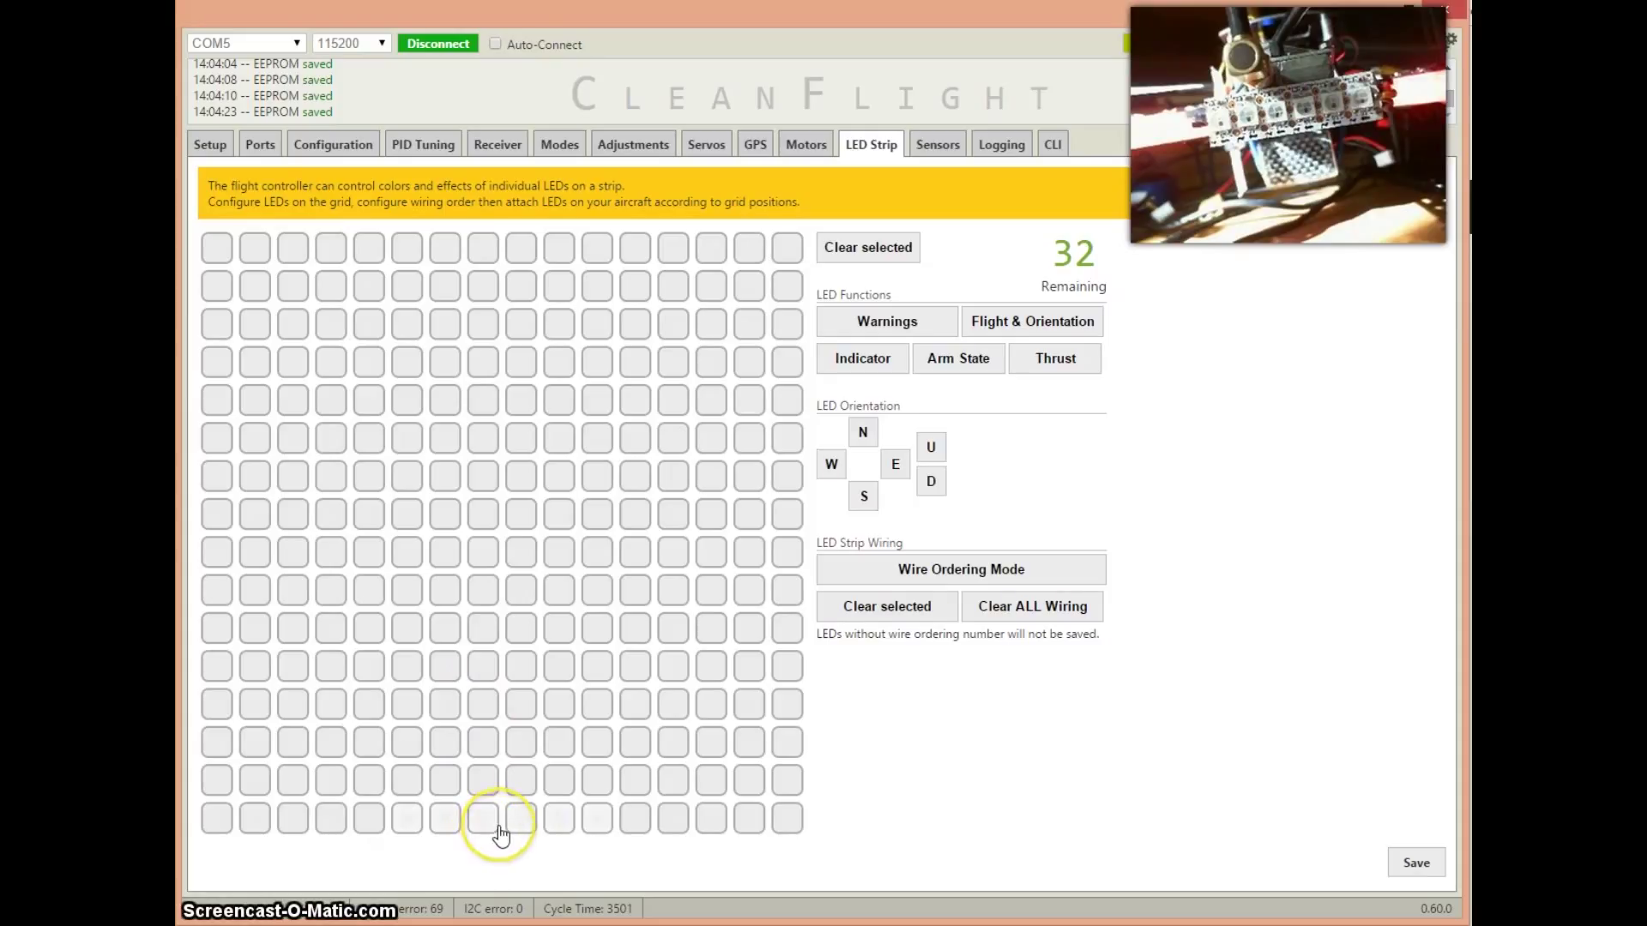
mouse_move(604, 759)
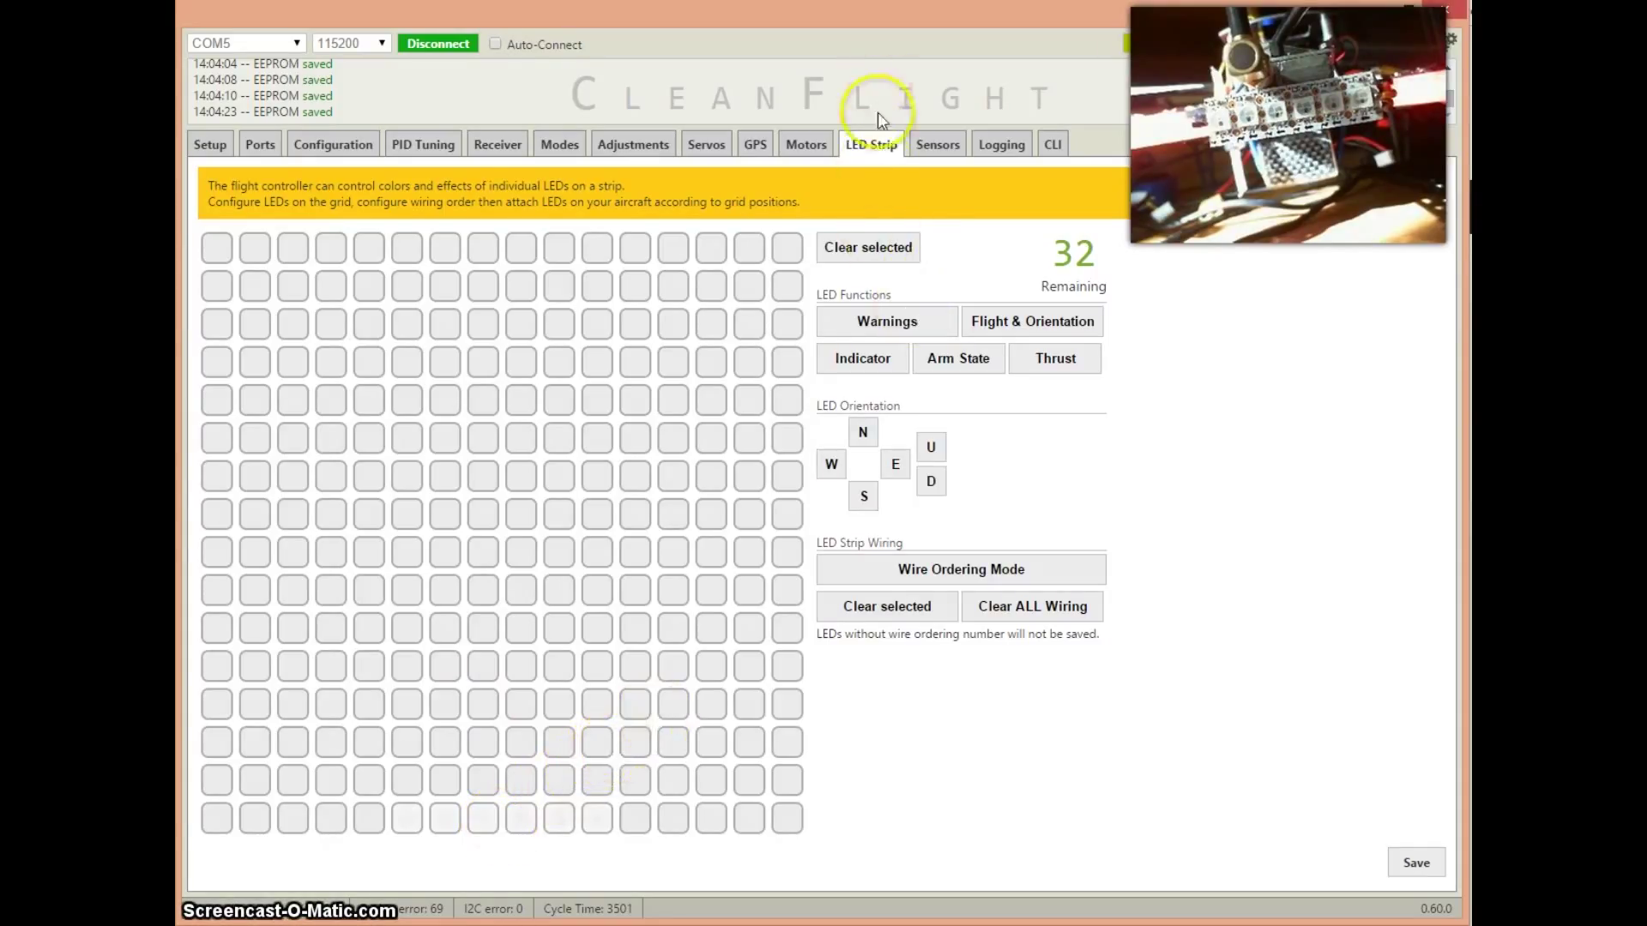
mouse_move(449, 829)
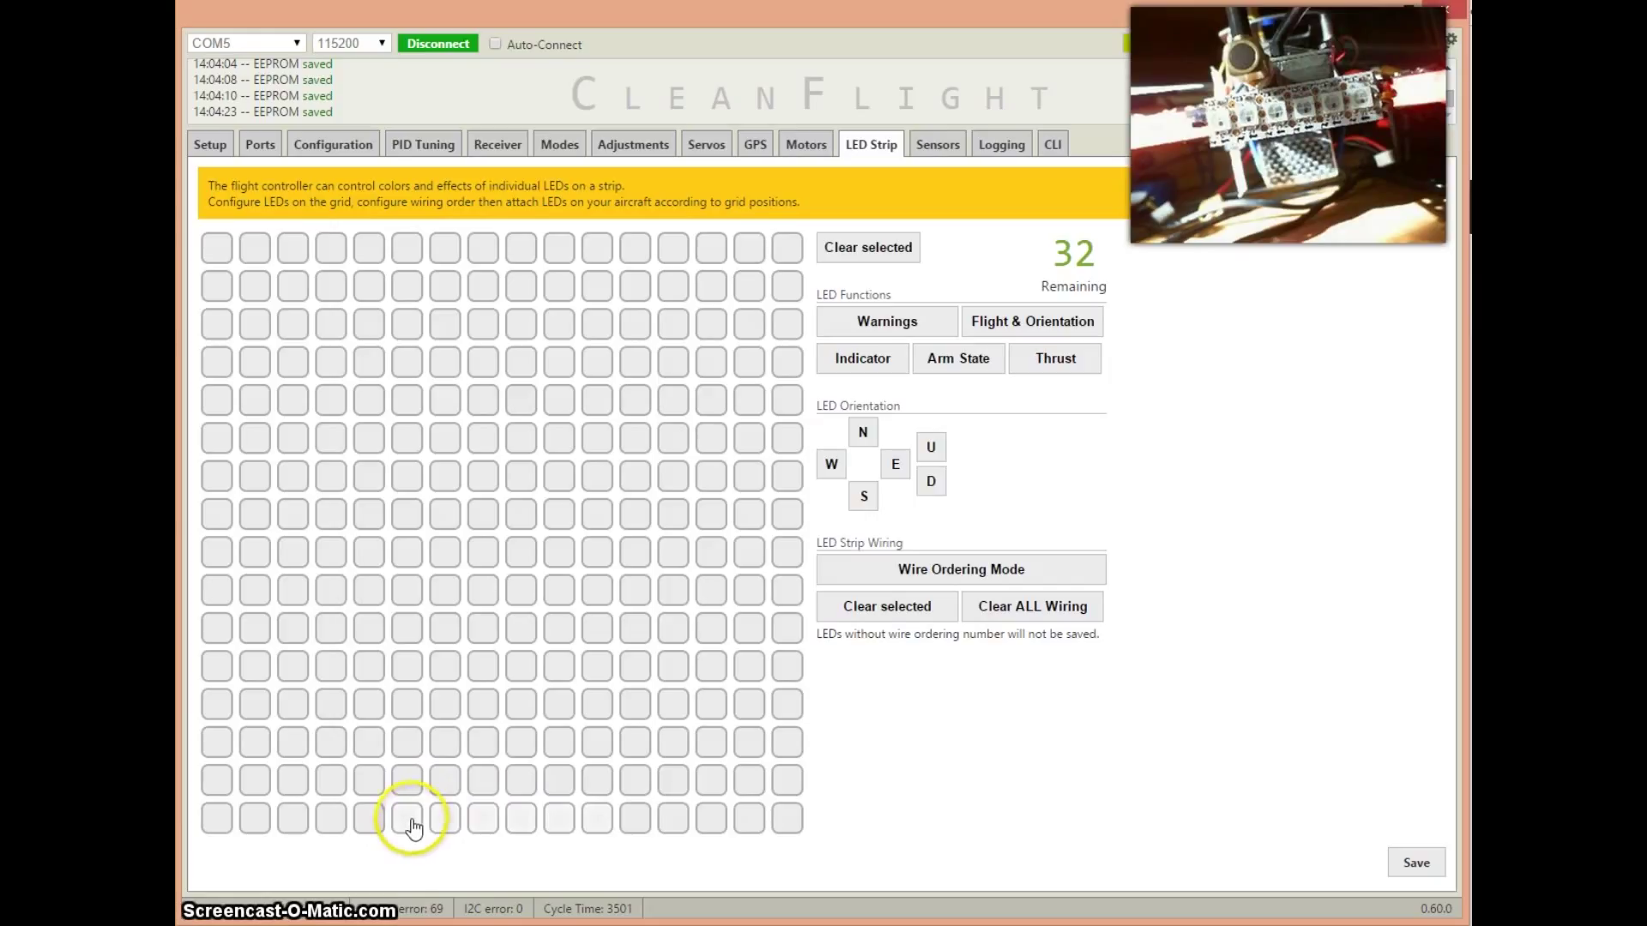
mouse_move(488, 826)
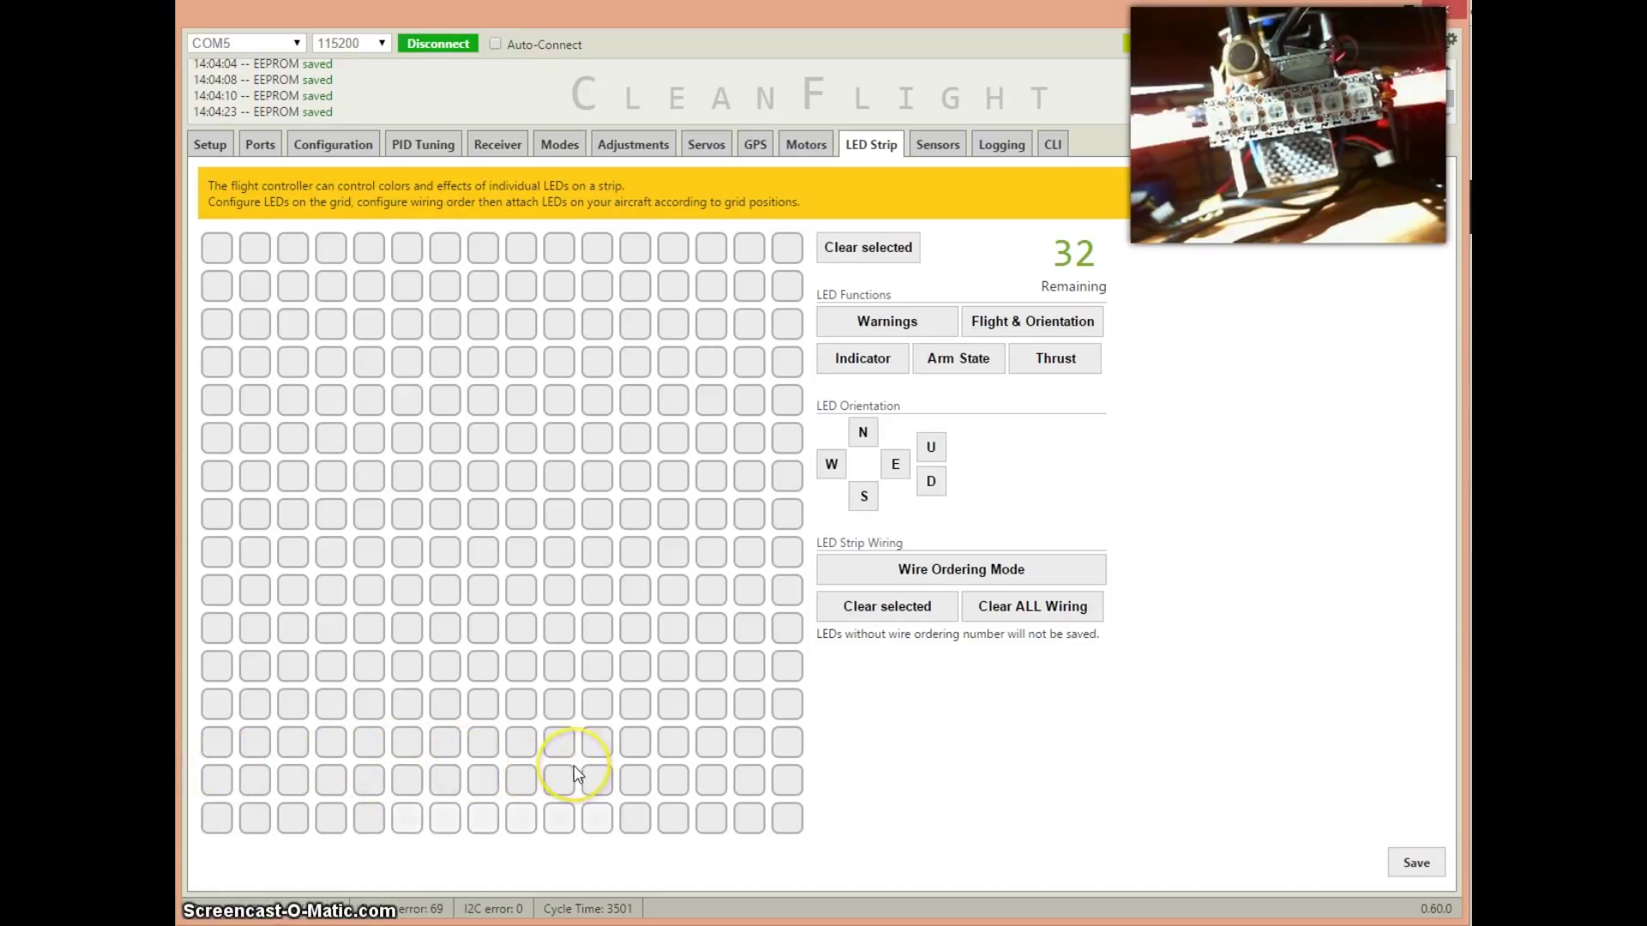
mouse_move(604, 828)
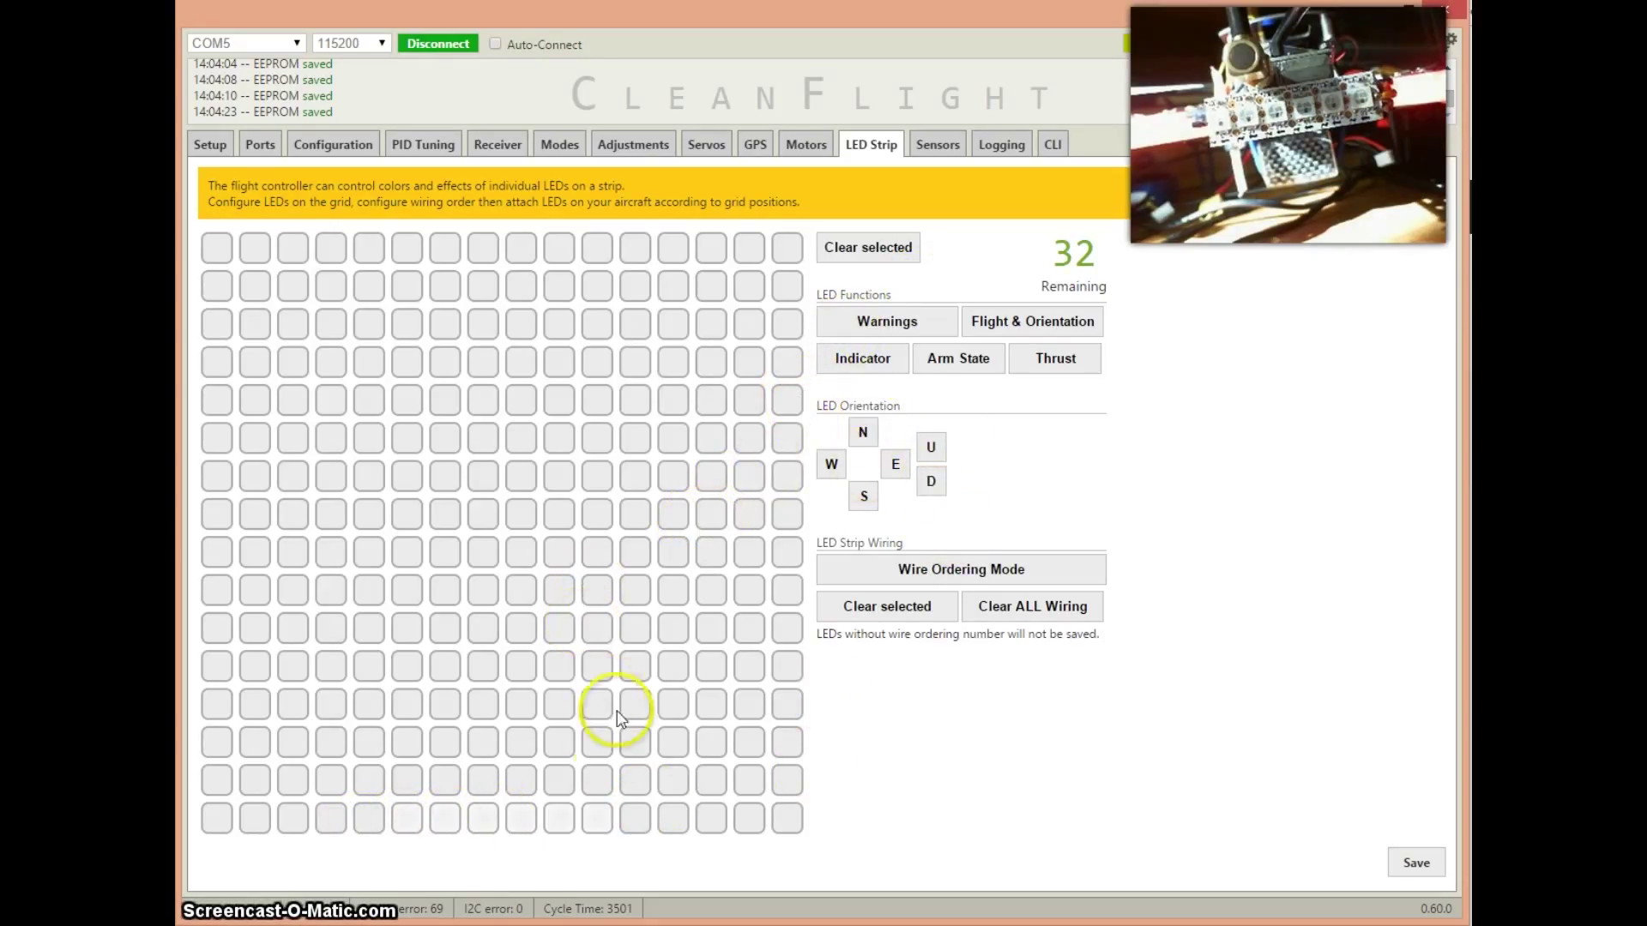
mouse_move(594, 830)
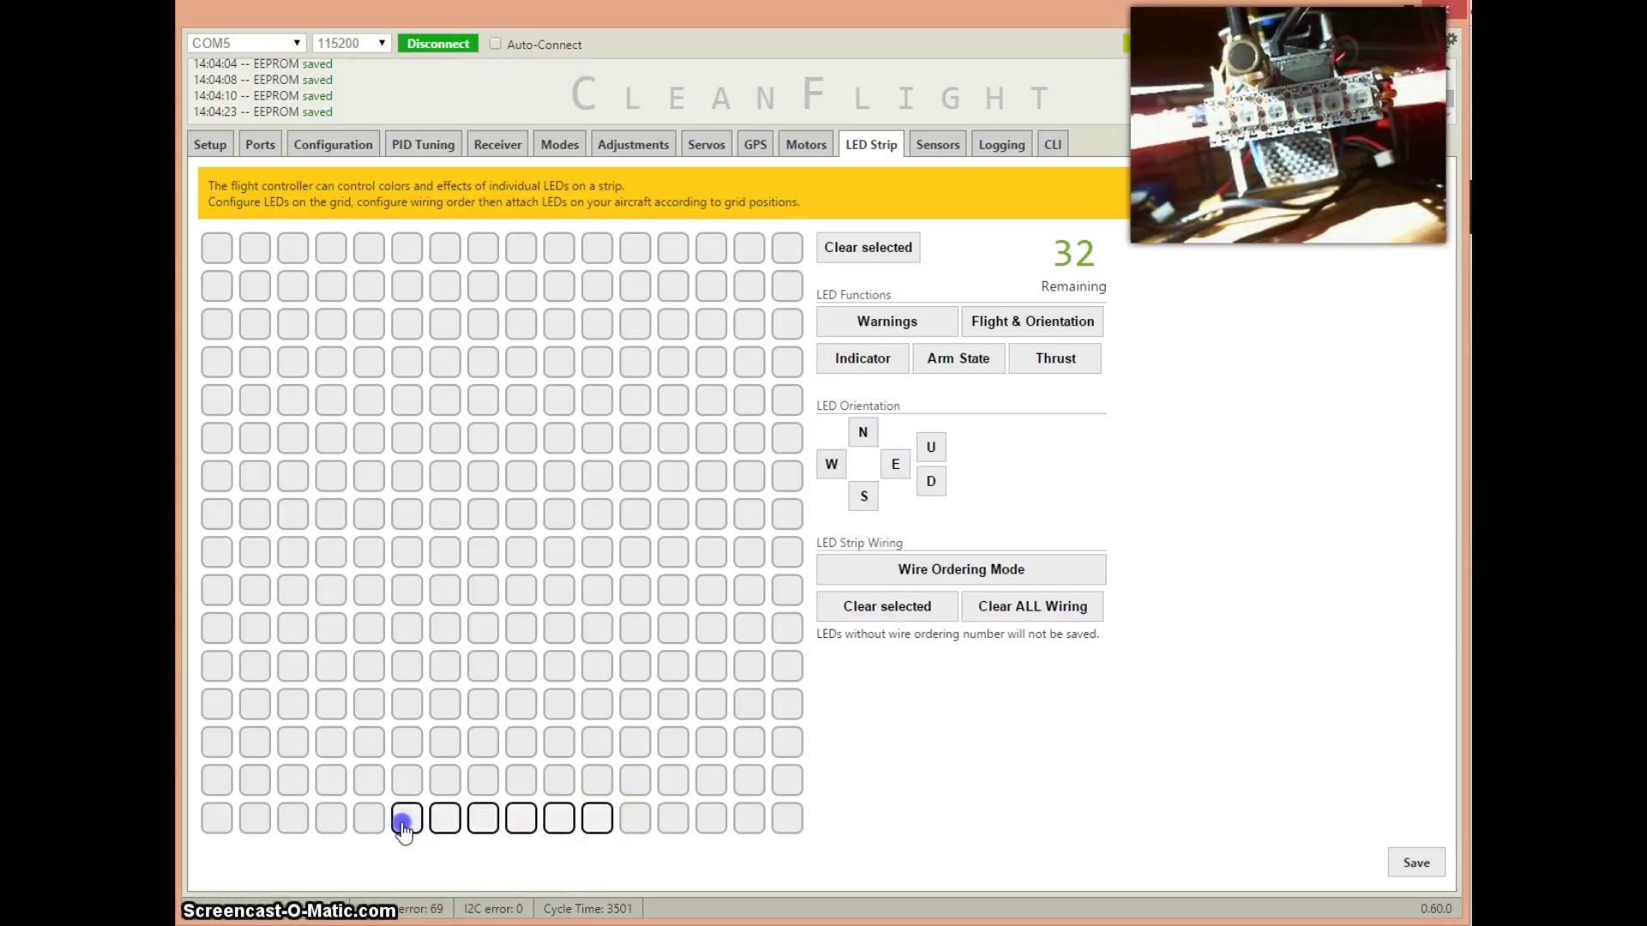
Step: Assign Arm State to the six selected LEDs and wire them 0–5 right to left
click(957, 359)
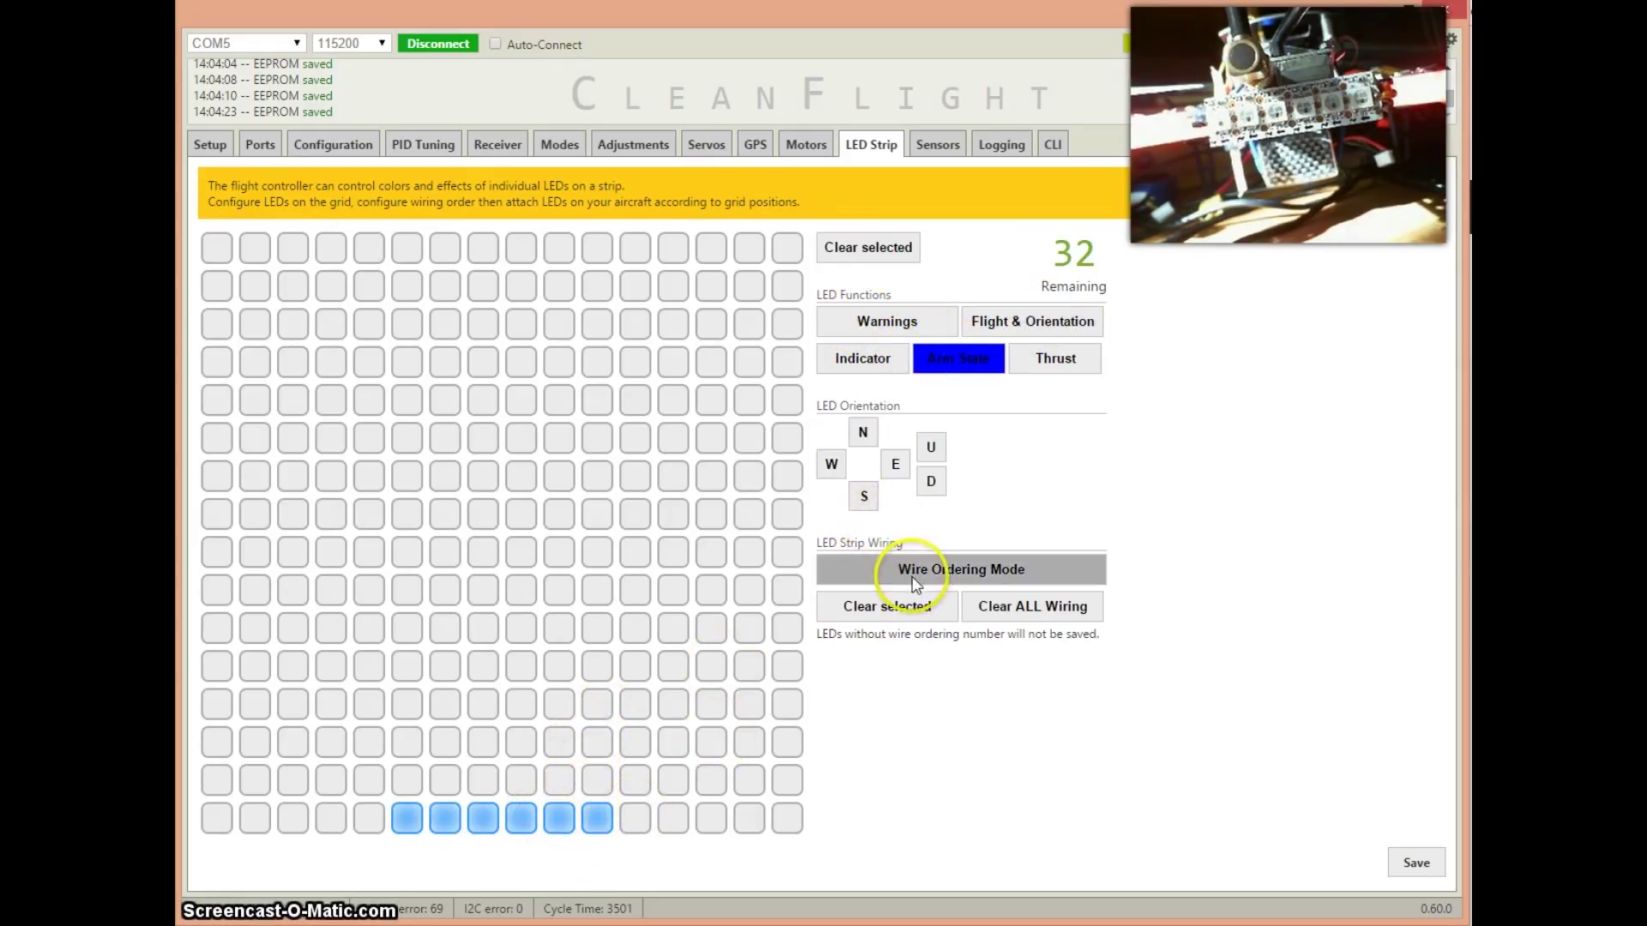
click(958, 569)
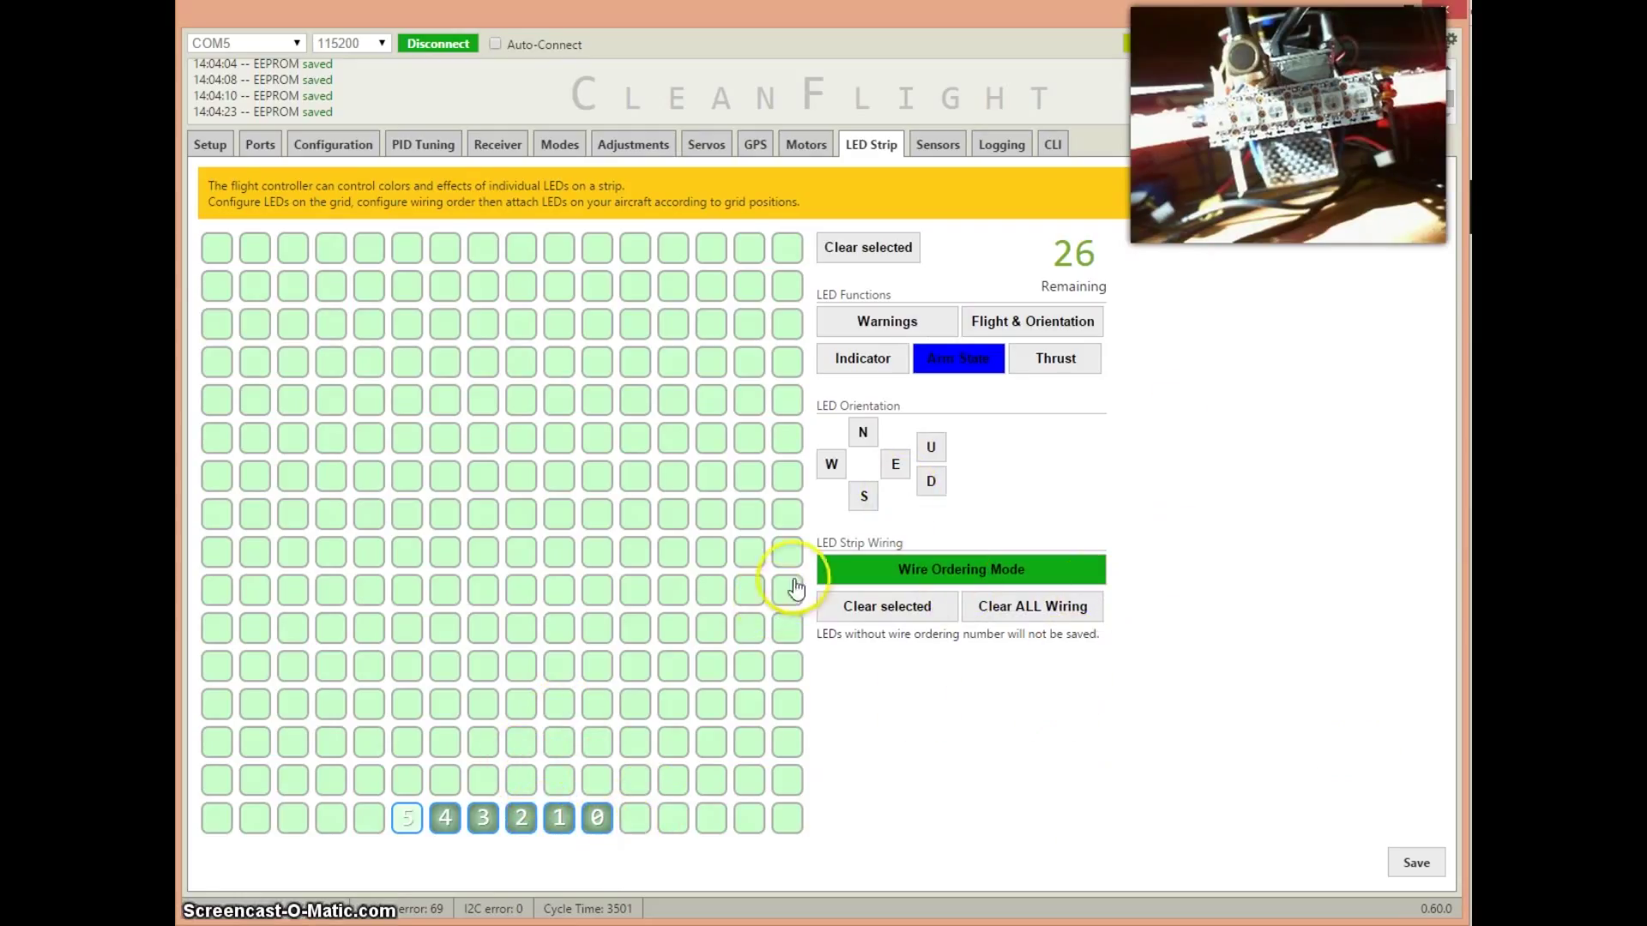
click(960, 569)
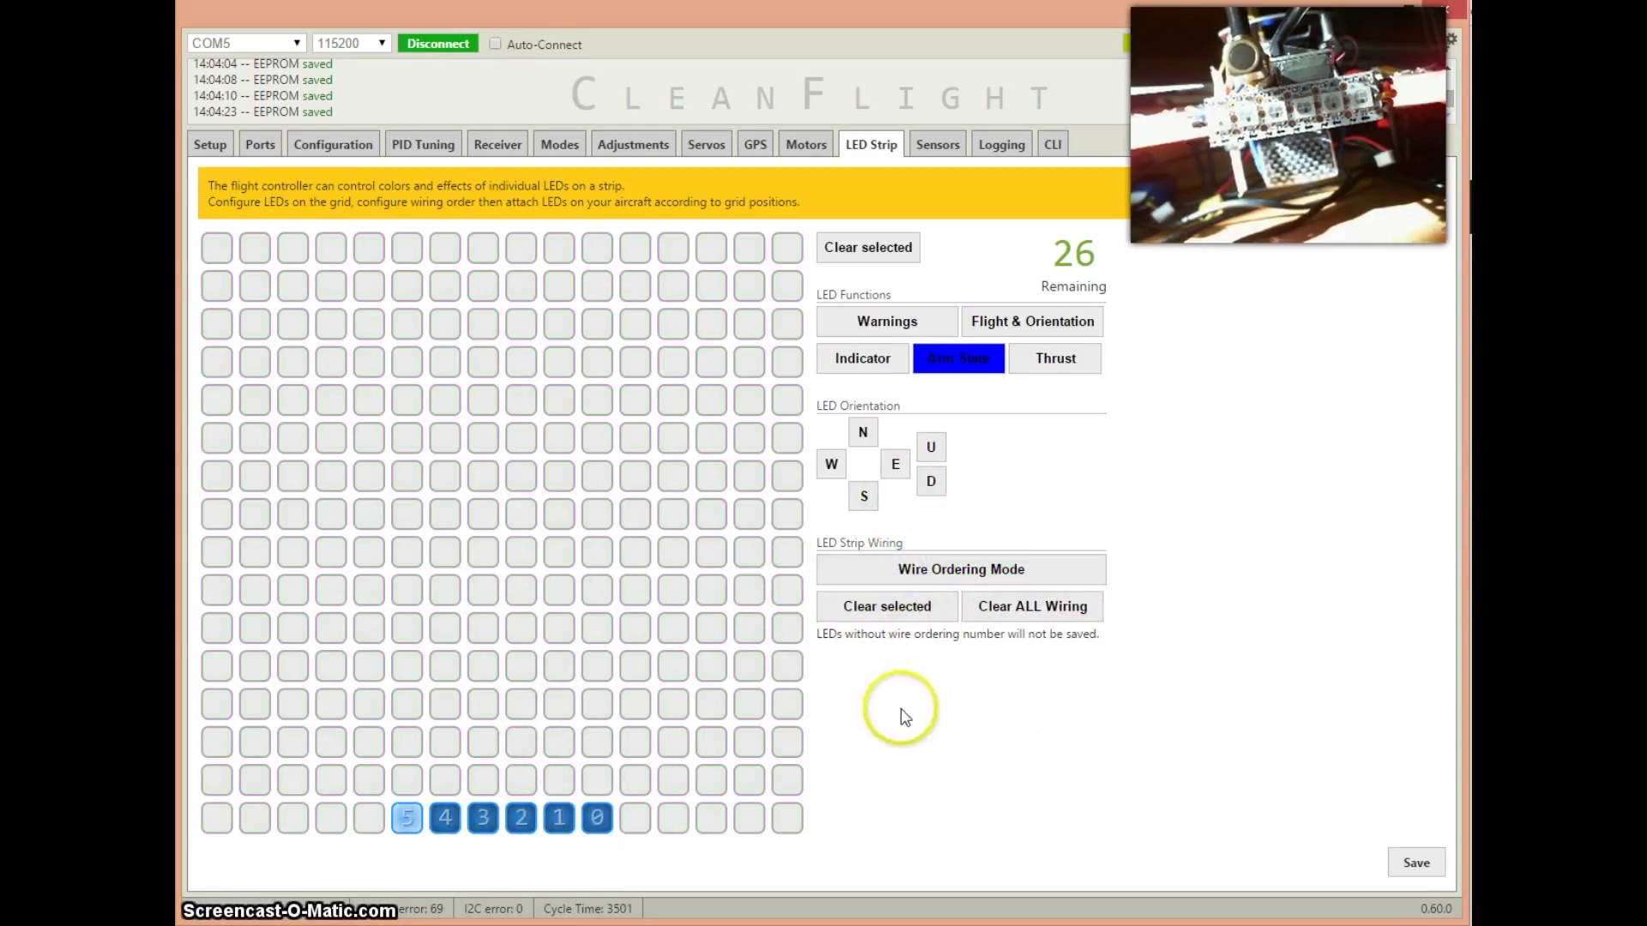
Step: Set the six selected LEDs to South orientation
click(1415, 862)
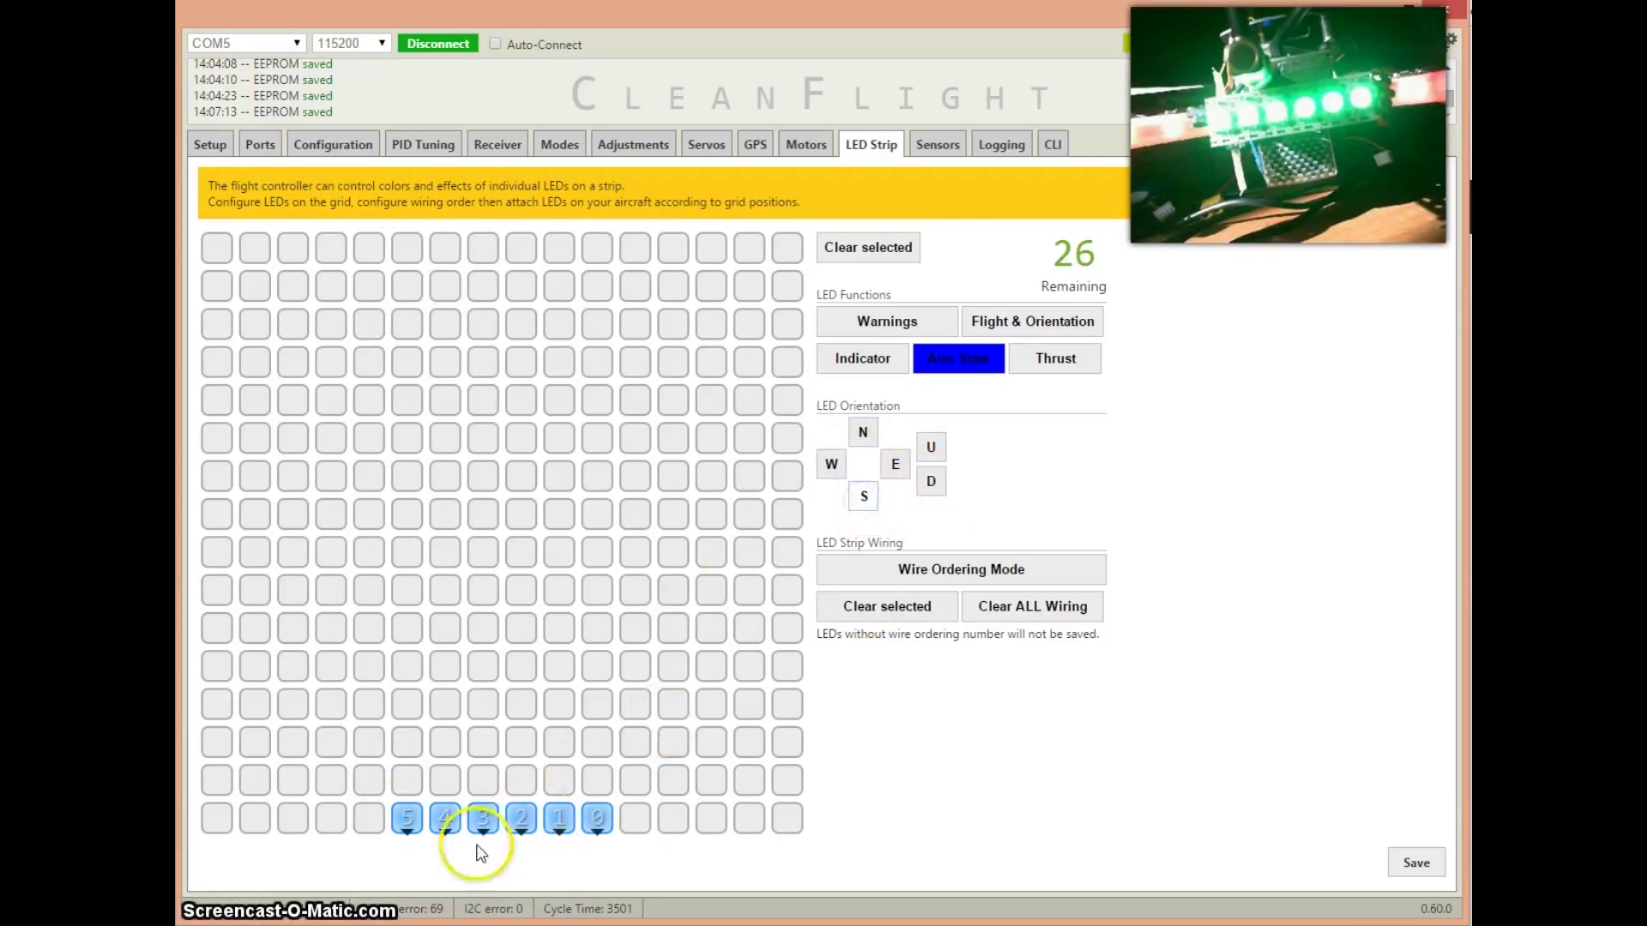
mouse_move(406, 818)
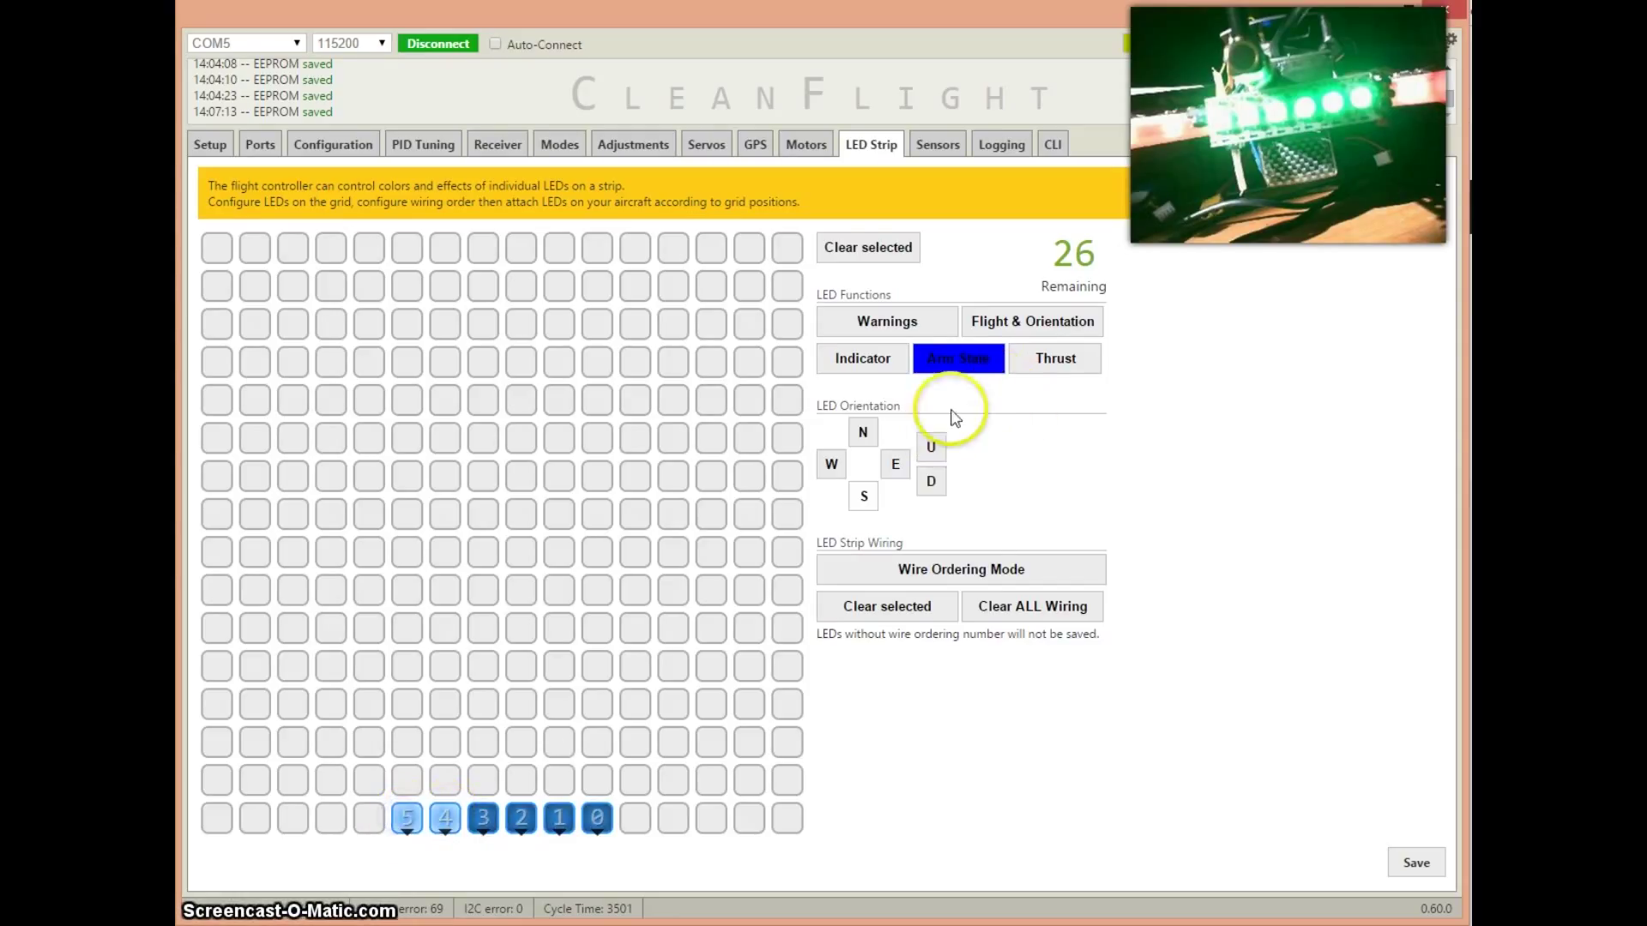
Step: Swap Arm State for Warnings and Flight & Orientation on LEDs 4–5 and 0–1
click(1031, 322)
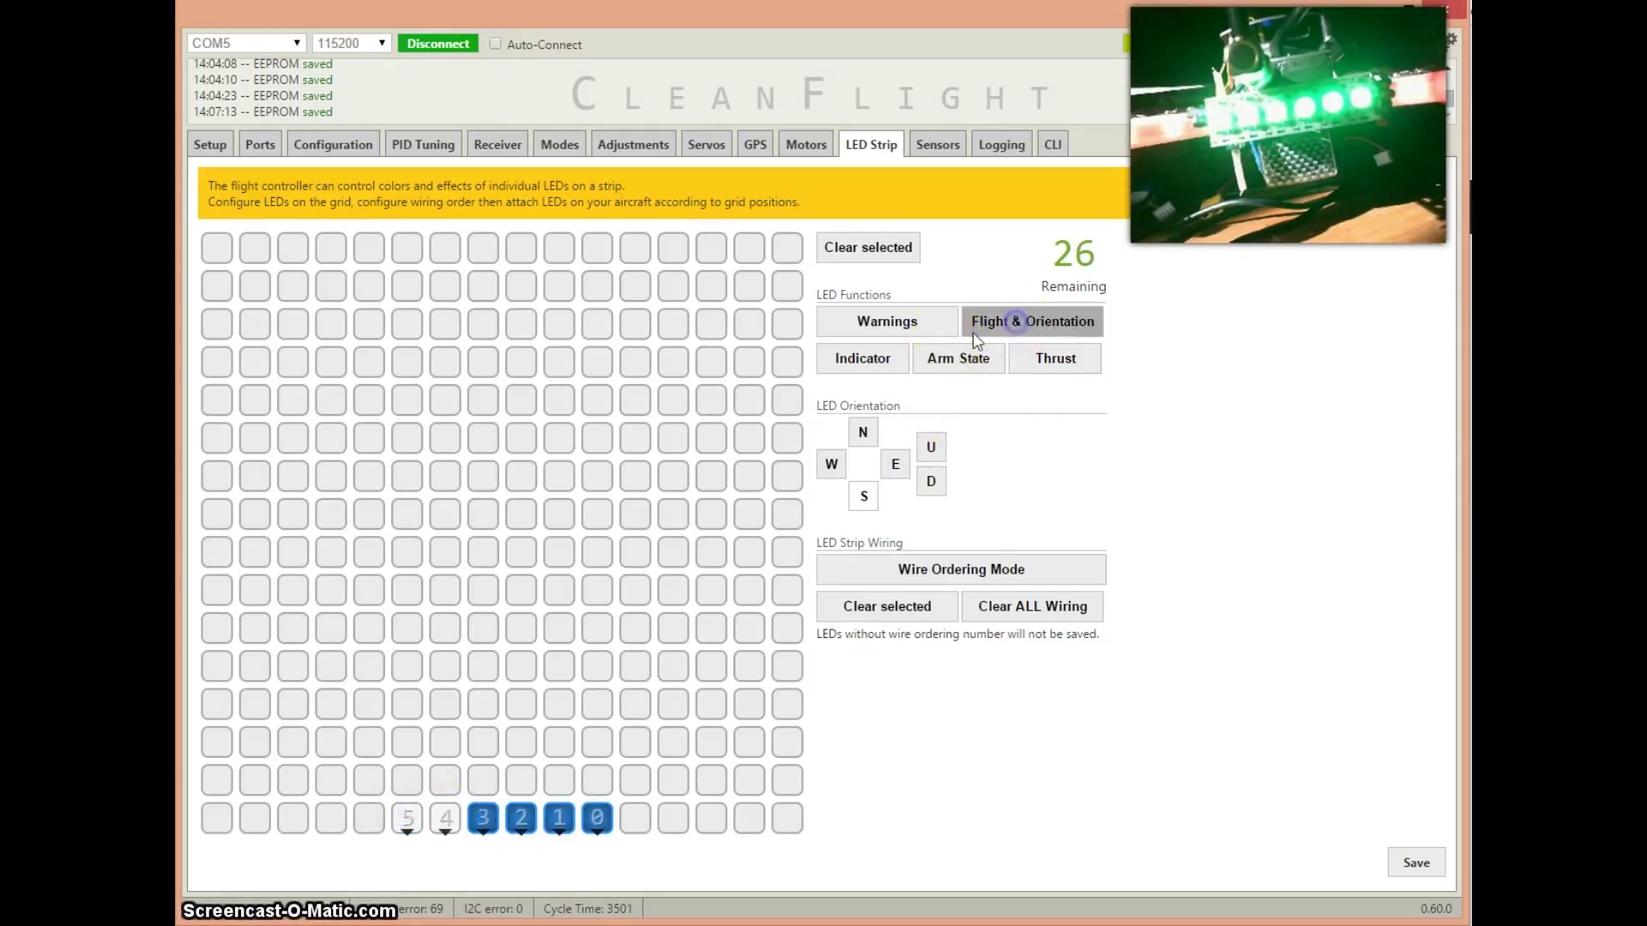
click(885, 322)
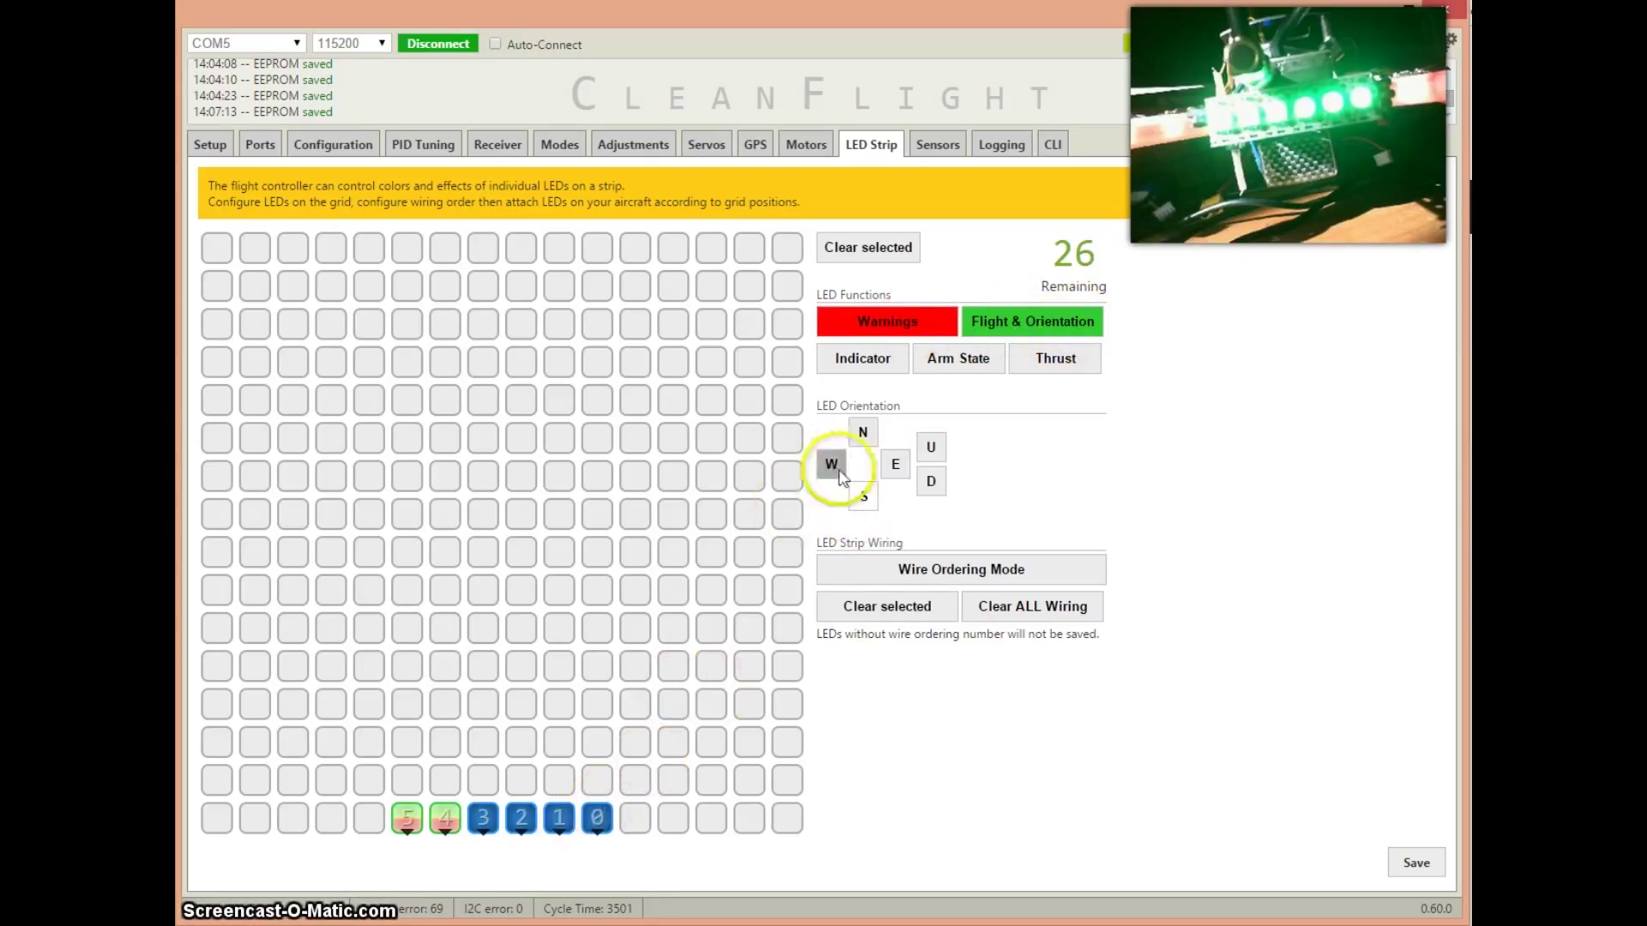
click(885, 321)
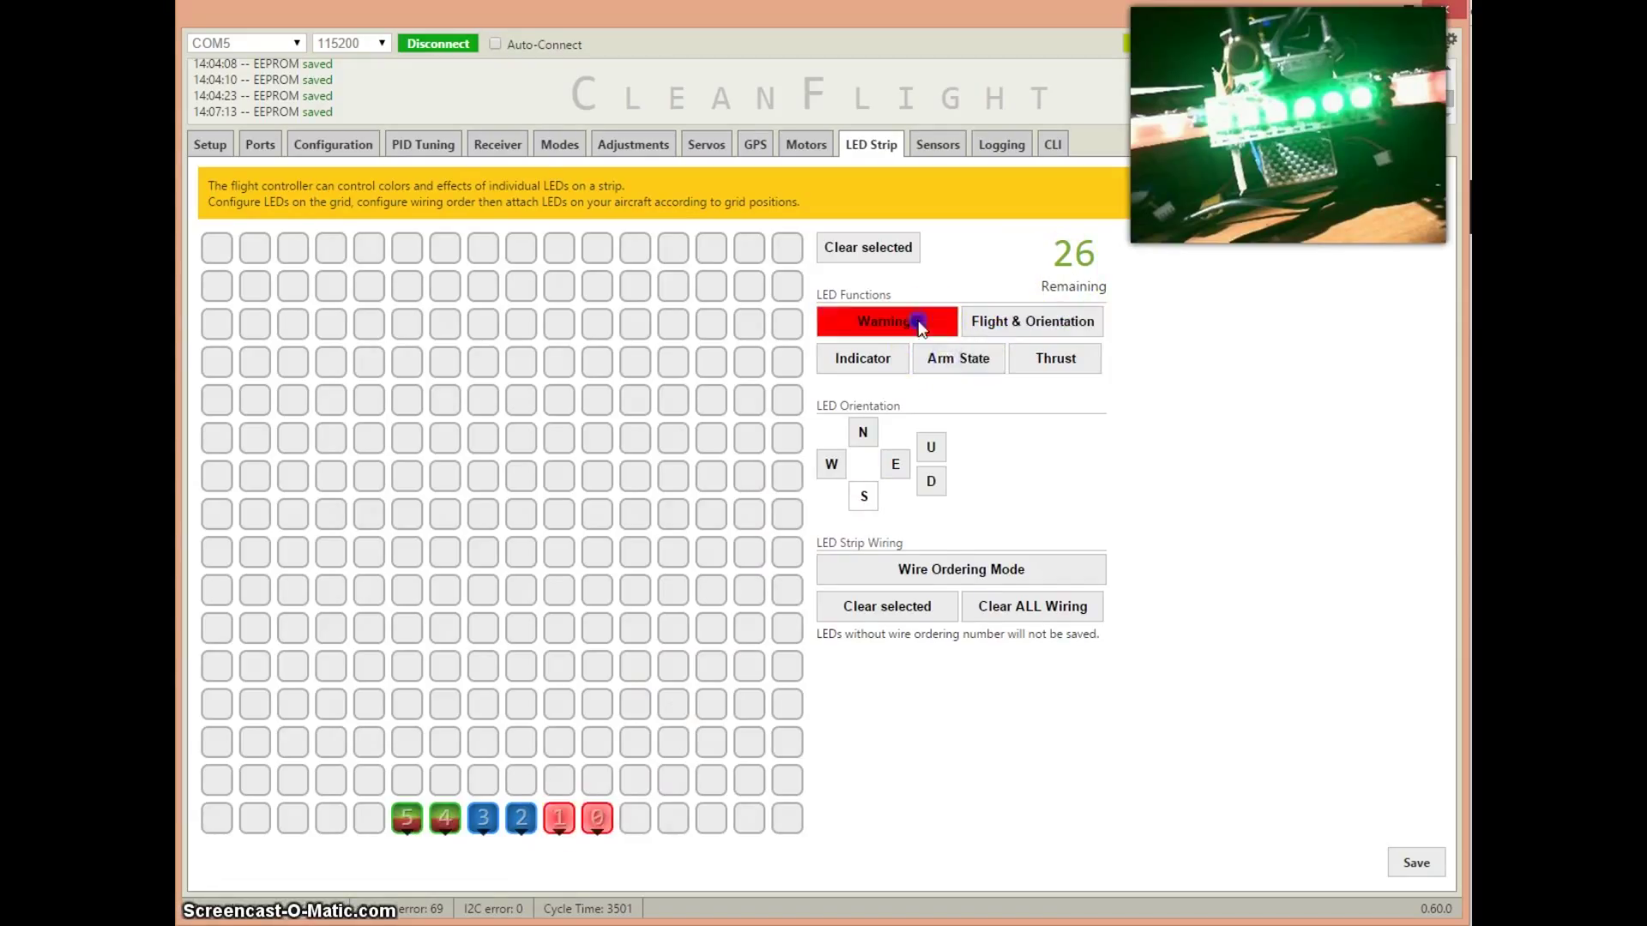
click(1030, 320)
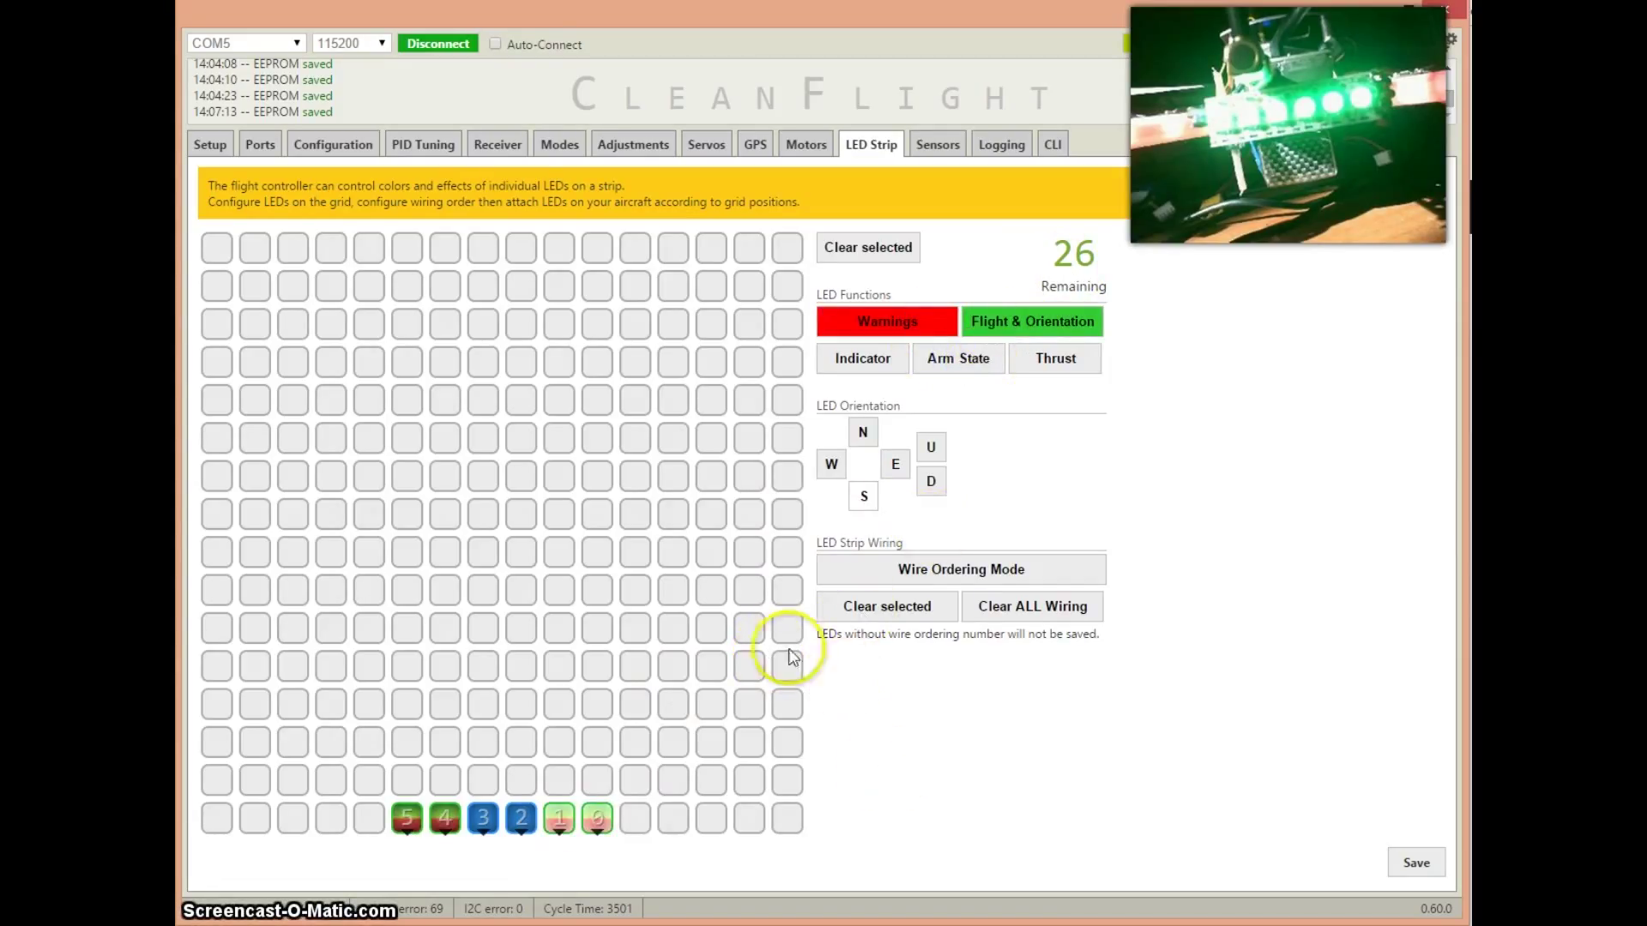
mouse_move(1006, 378)
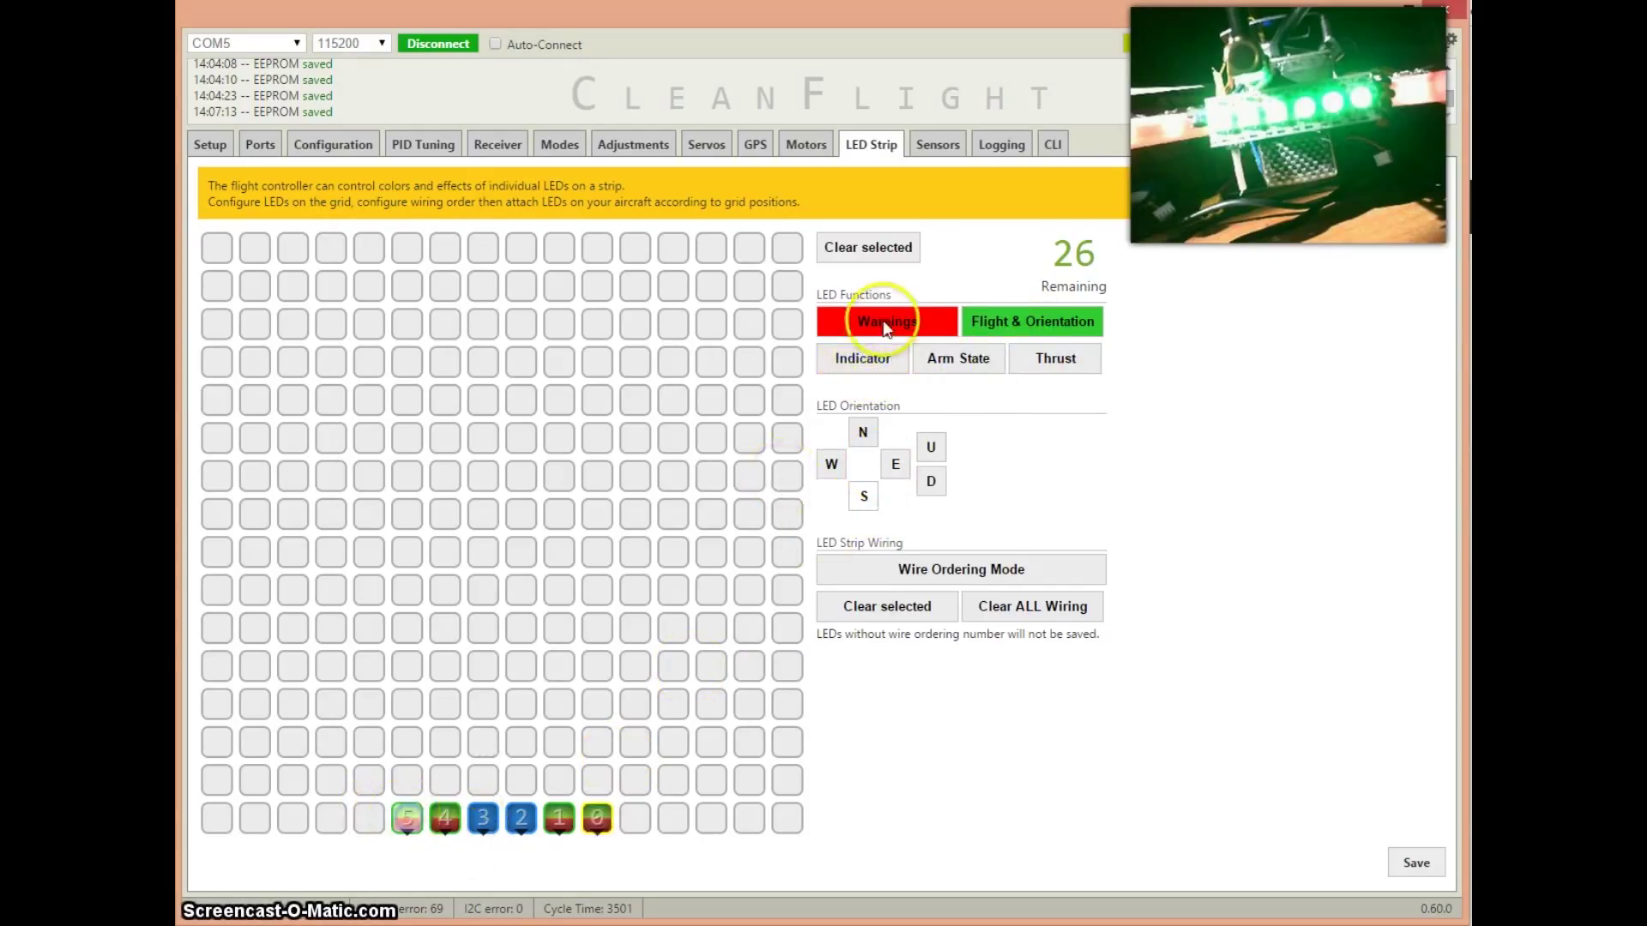
Step: Add the Indicator function to LED 5, the leftmost LED
click(862, 359)
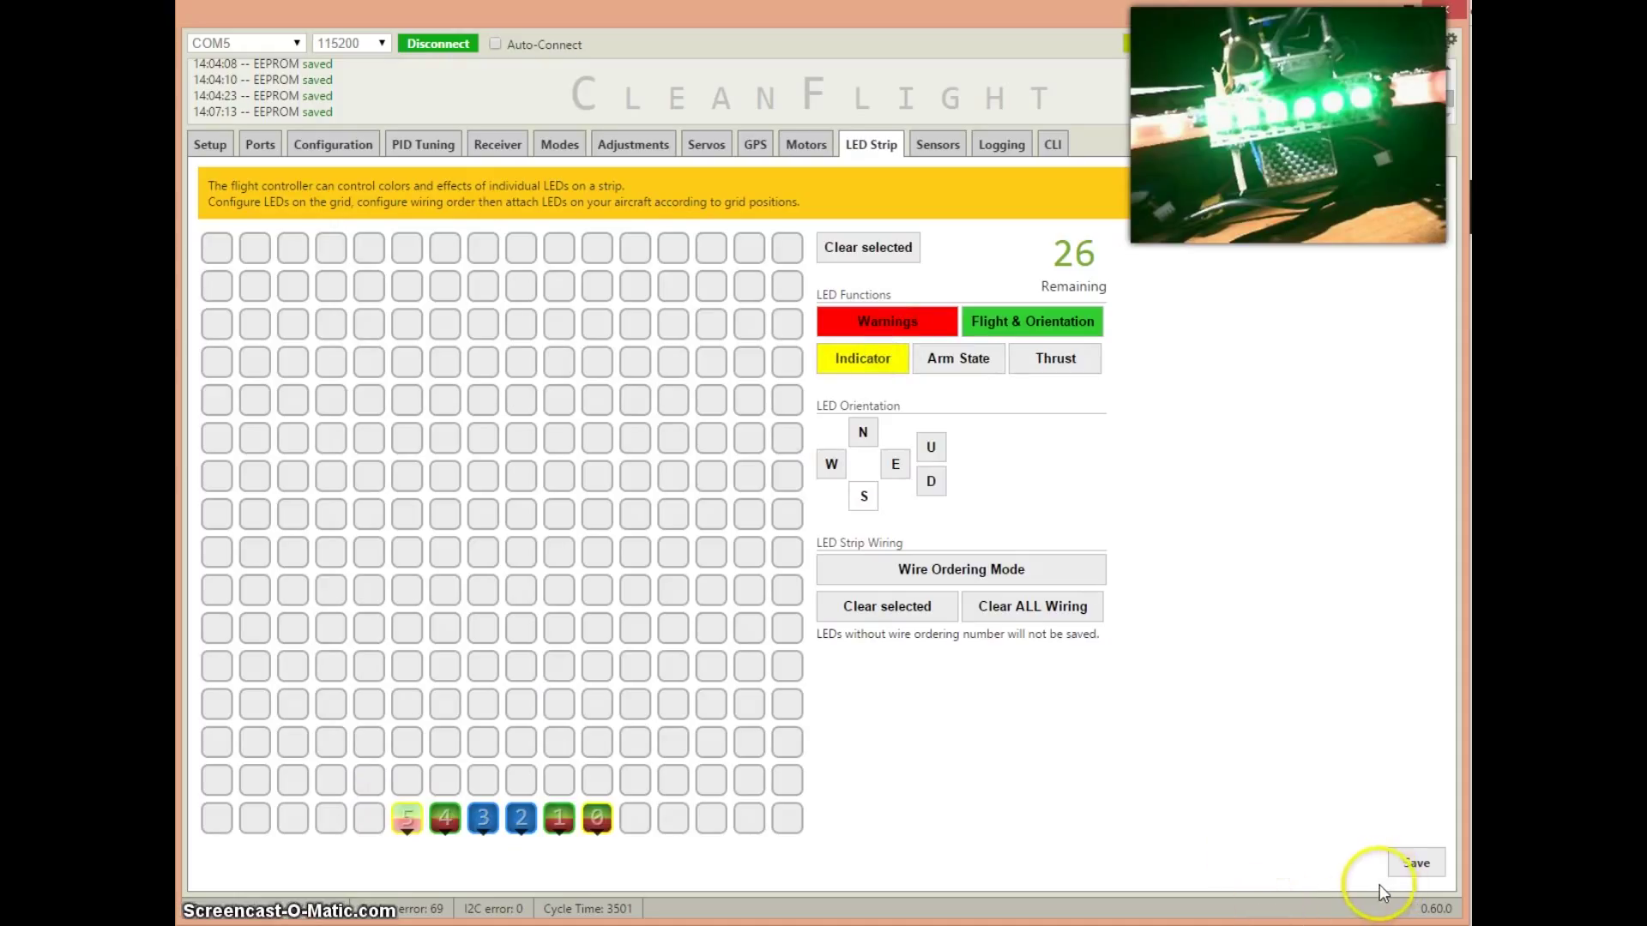